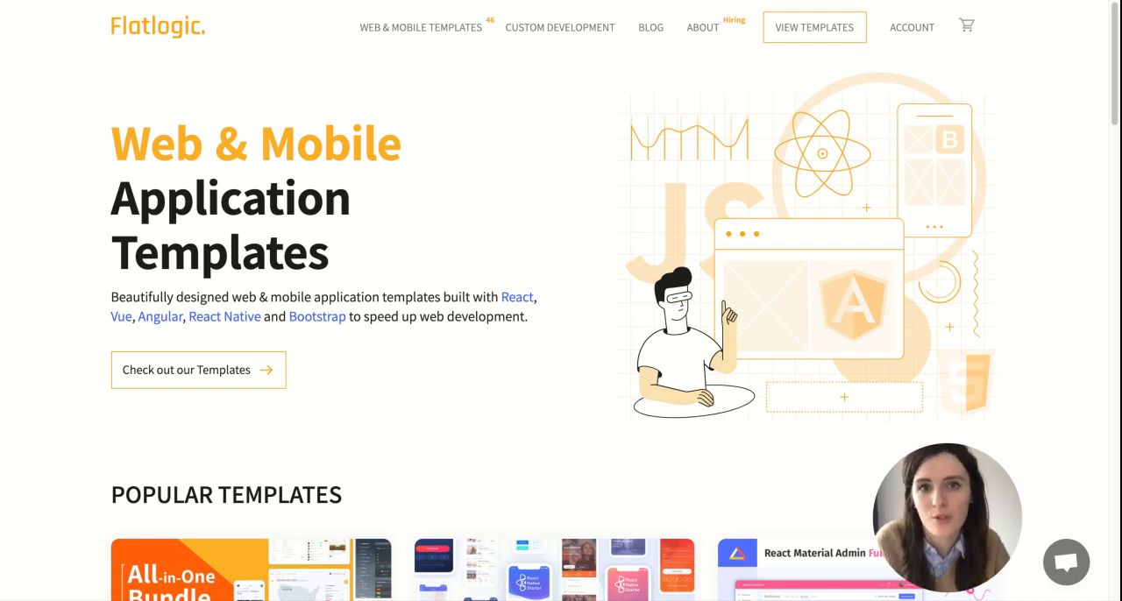
Step: Browse the top of the templates catalog with React, Vue and Angular templates
{"action": "scroll", "scroll_direction": "down", "scroll_amount": 3}
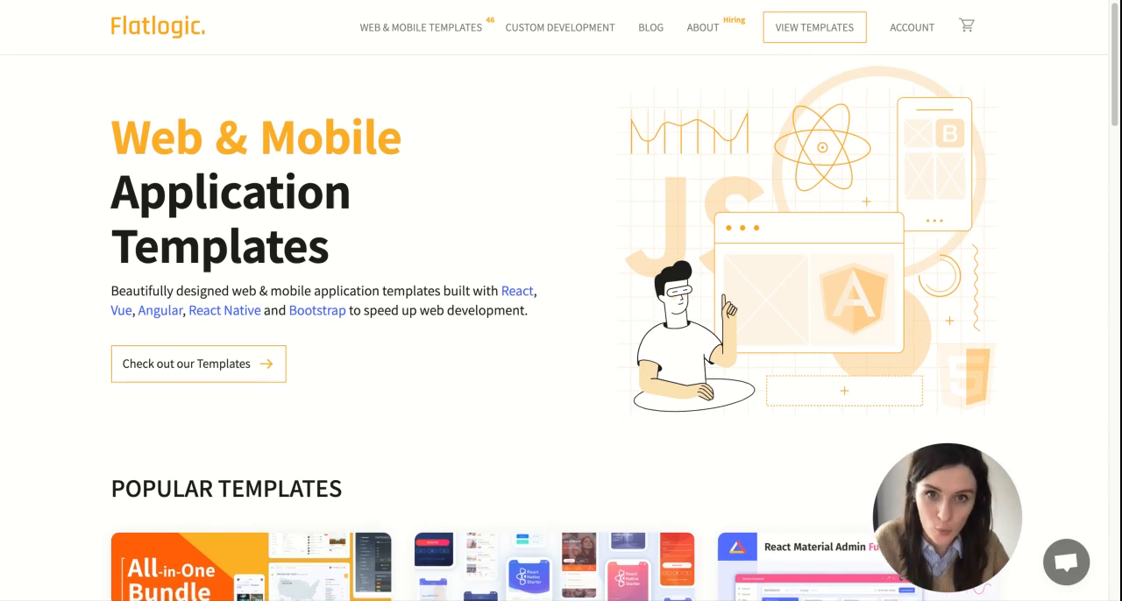
{"action": "scroll", "scroll_direction": "down", "scroll_amount": 3}
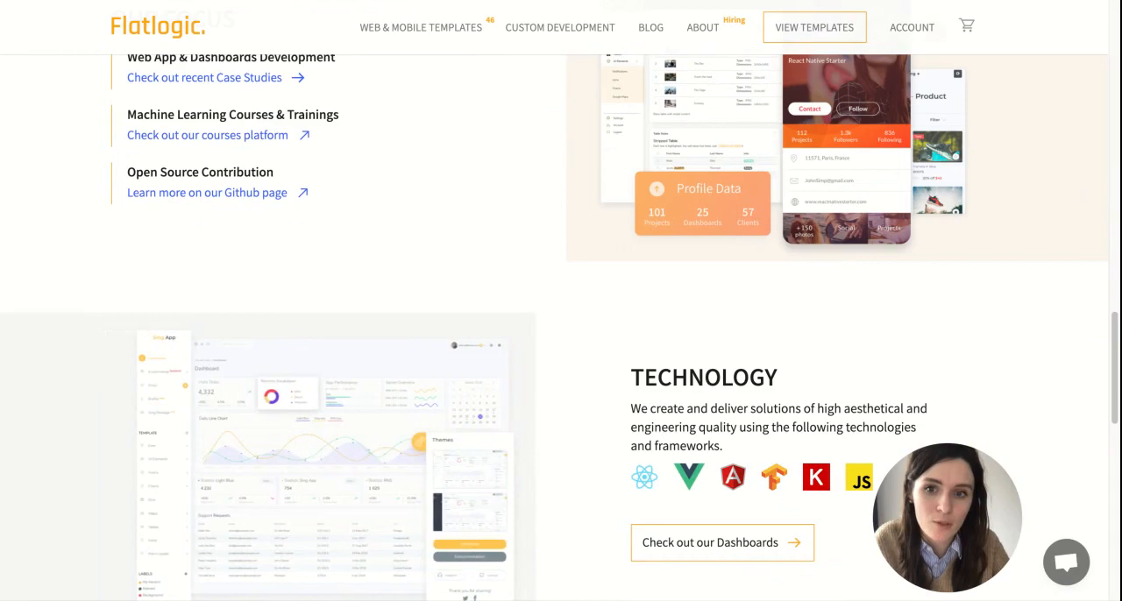
{"action": "scroll", "scroll_direction": "down", "scroll_amount": 3}
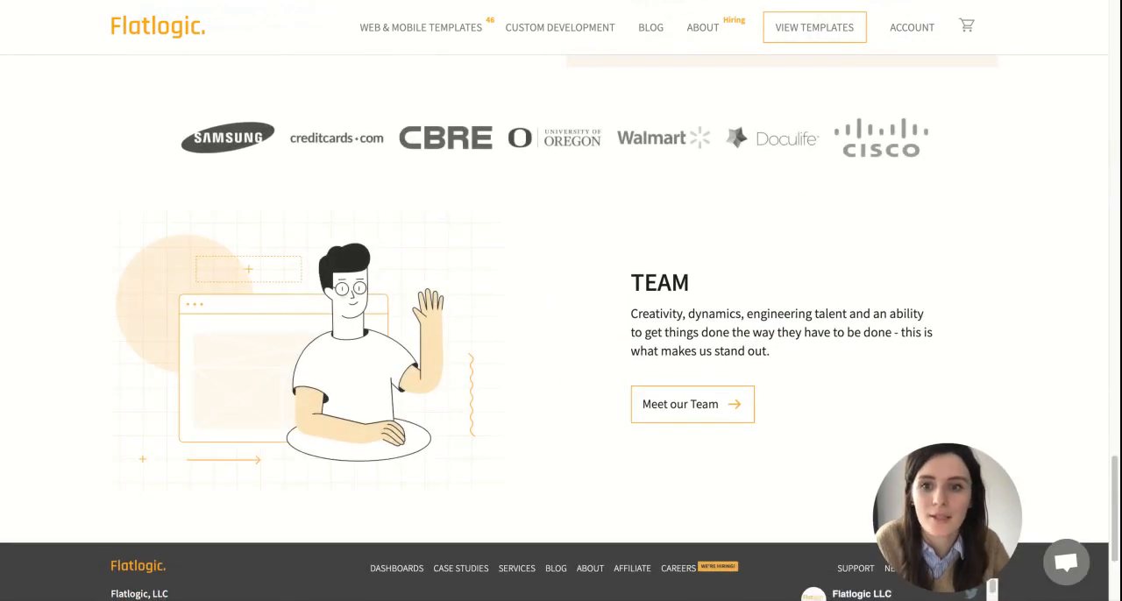
{"action": "scroll", "scroll_direction": "down", "scroll_amount": 3}
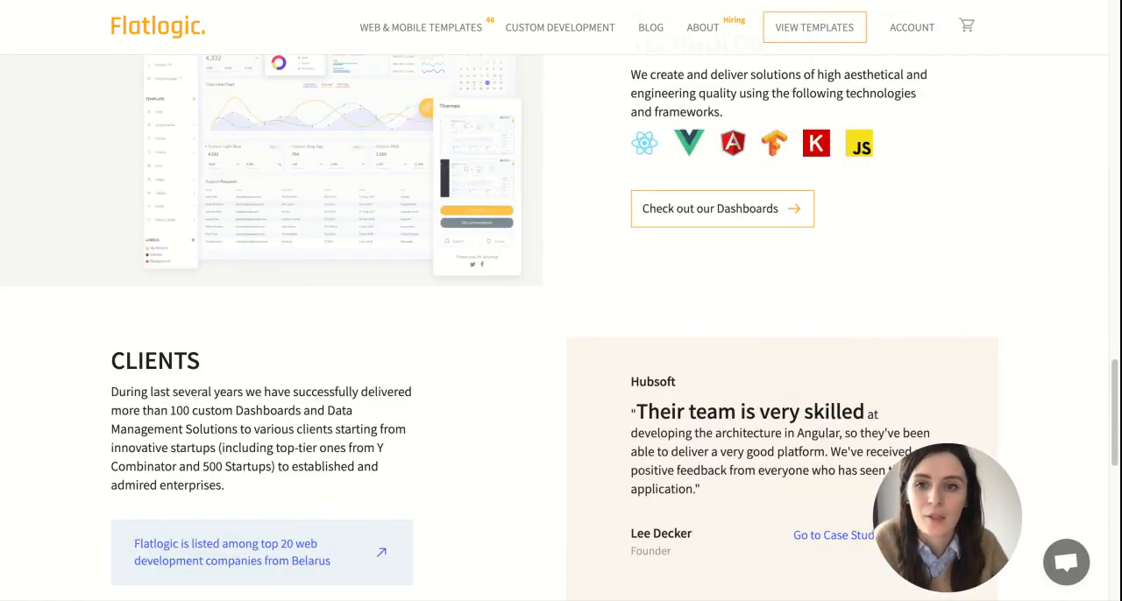
{"action": "scroll", "scroll_direction": "up", "scroll_amount": 3}
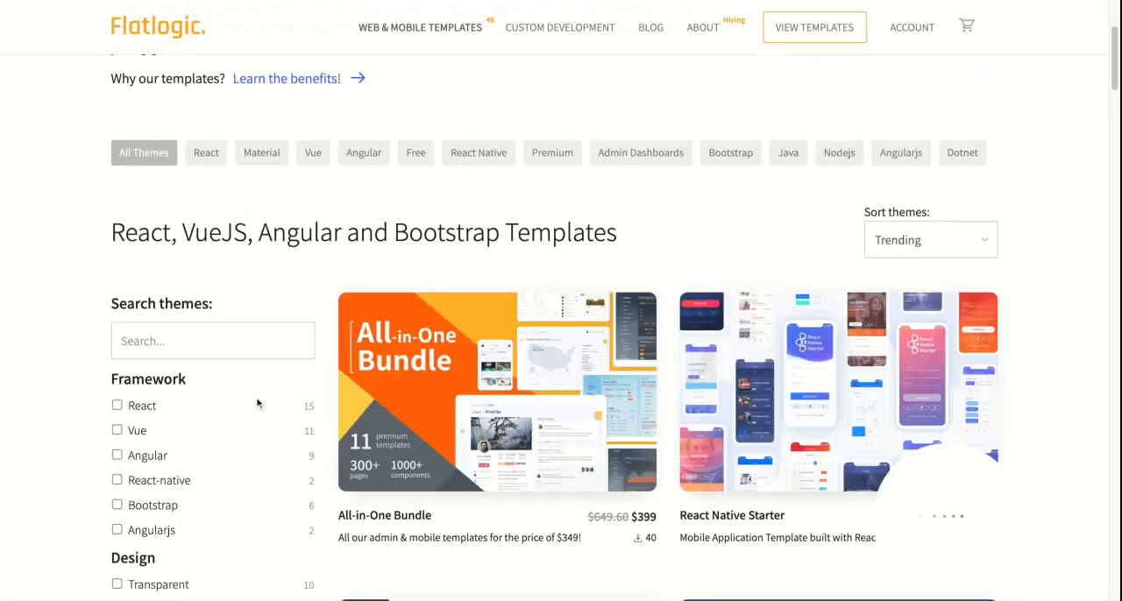
Step: Scroll further down the catalog through more template cards and their prices
{"action": "scroll", "scroll_direction": "down", "scroll_amount": 3}
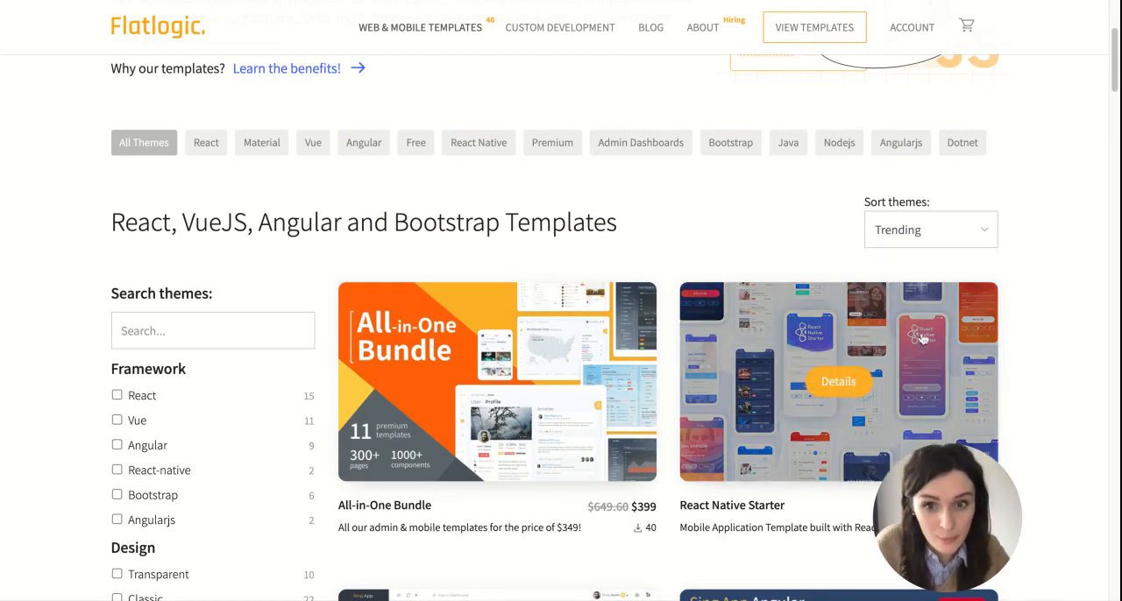
{"action": "scroll", "scroll_direction": "down", "scroll_amount": 3}
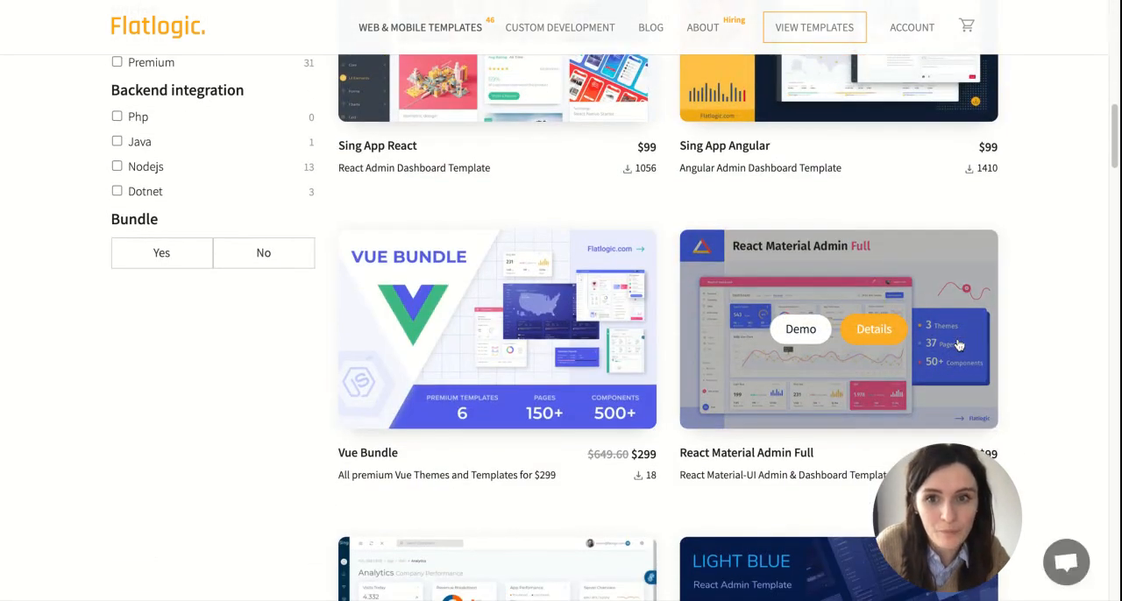
{"action": "scroll", "scroll_direction": "down", "scroll_amount": 3}
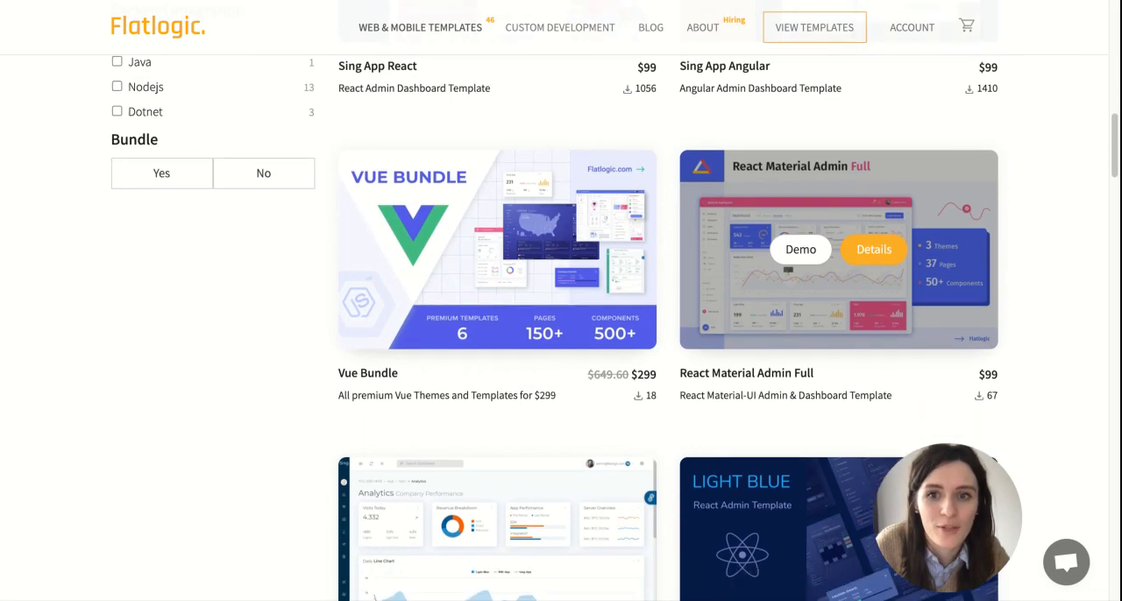
{"action": "scroll", "scroll_direction": "down", "scroll_amount": 3}
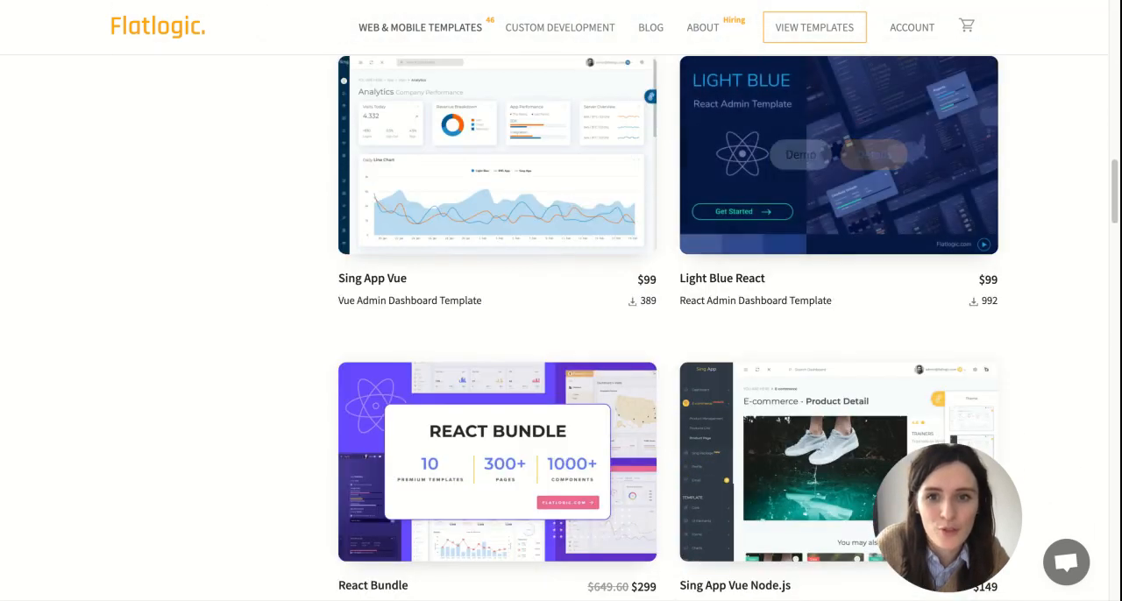
{"action": "scroll", "scroll_direction": "down", "scroll_amount": 3}
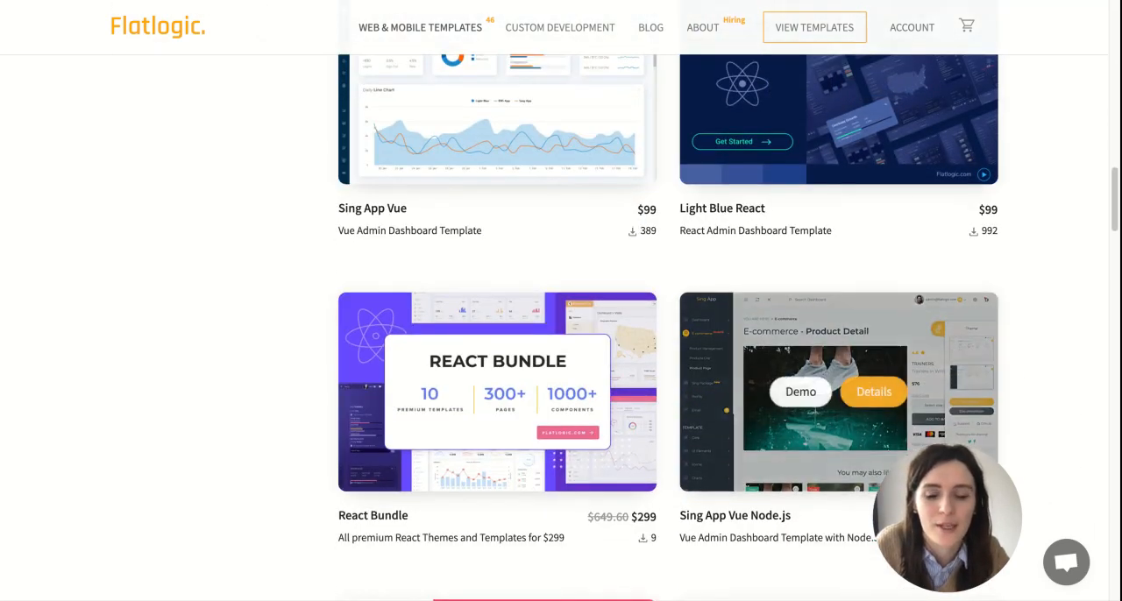
{"action": "scroll", "scroll_direction": "down", "scroll_amount": 3}
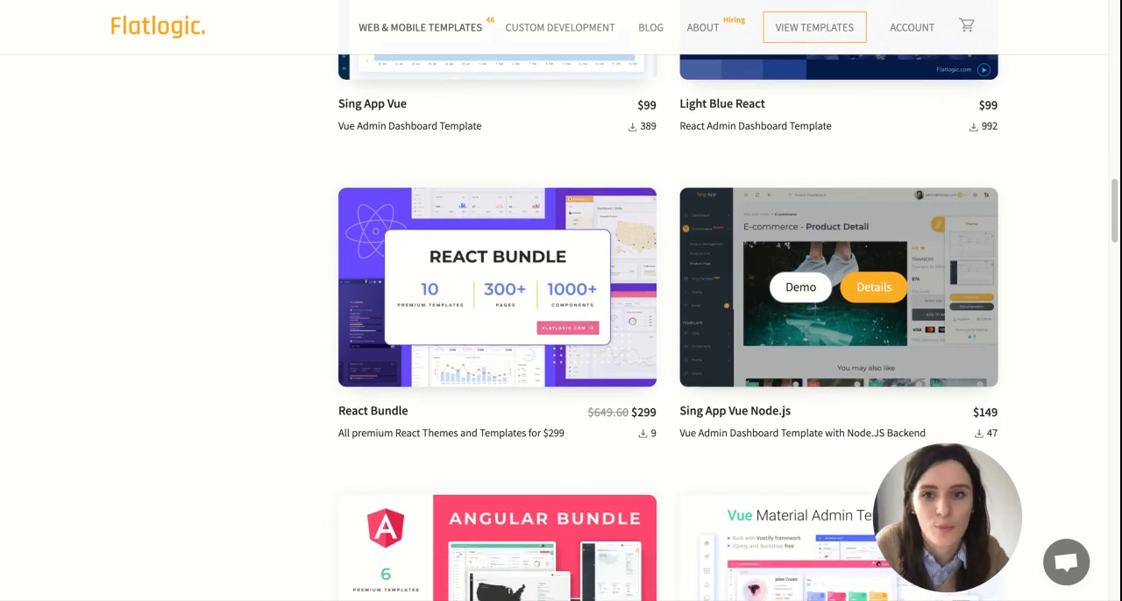
{"action": "scroll", "scroll_direction": "down", "scroll_amount": 3}
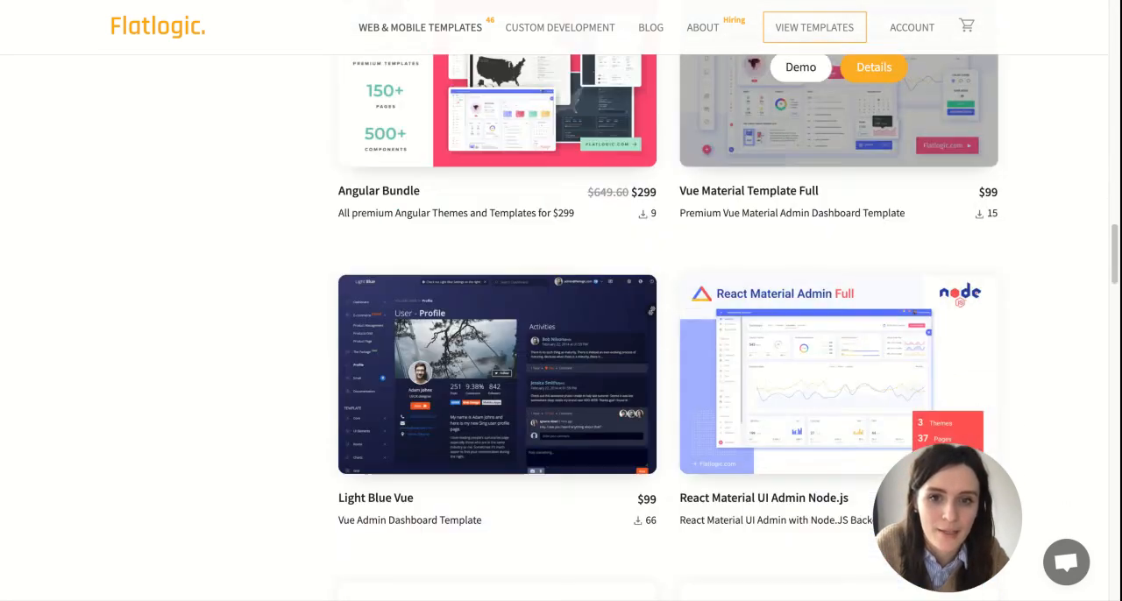
{"action": "scroll", "scroll_direction": "down", "scroll_amount": 3}
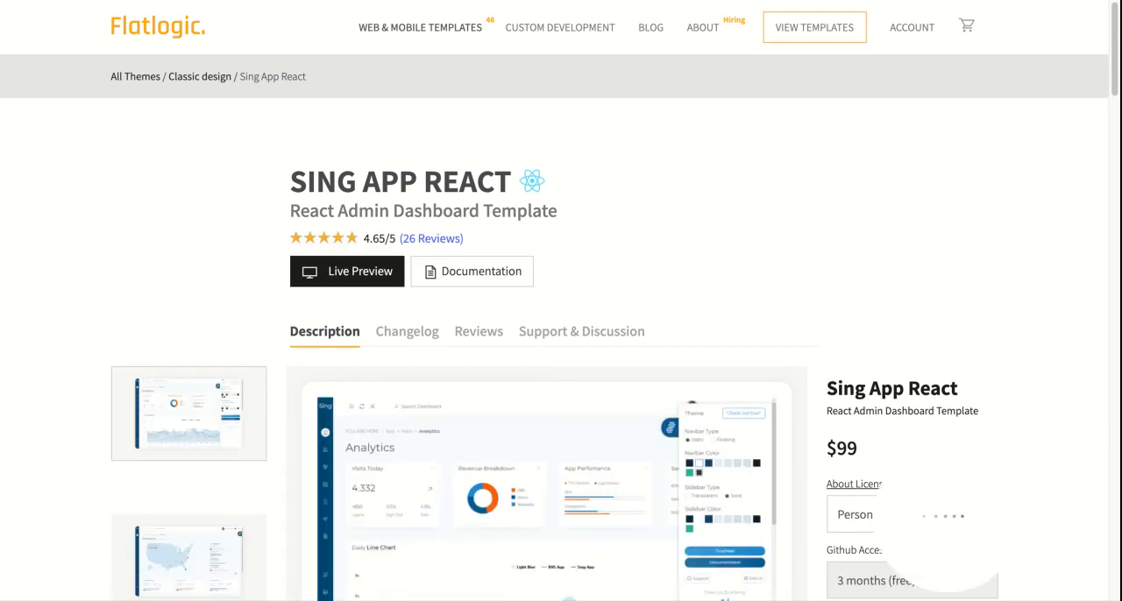
Step: Scroll down the Sing App React components list, then back to the top
{"action": "scroll", "scroll_direction": "down", "scroll_amount": 3}
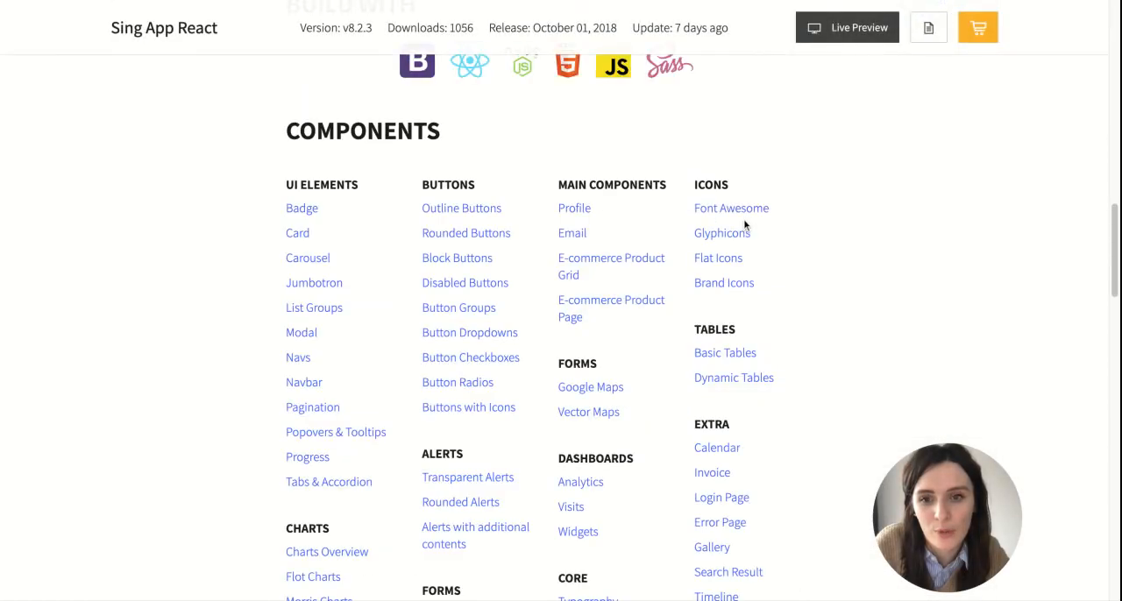
{"action": "scroll", "scroll_direction": "down", "scroll_amount": 3}
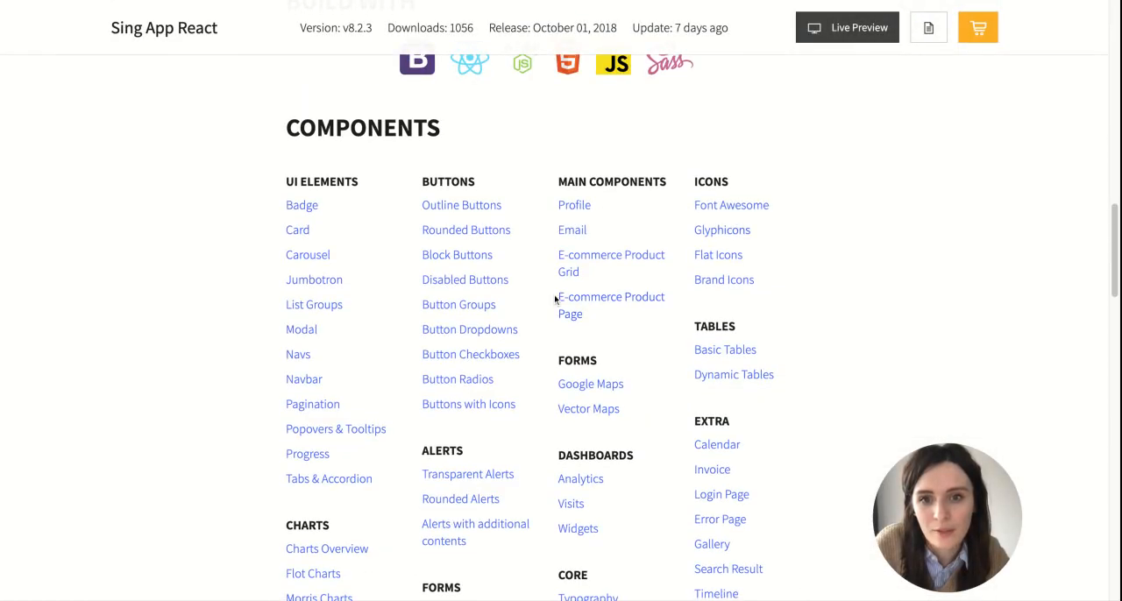
{"action": "scroll", "scroll_direction": "up", "scroll_amount": 3}
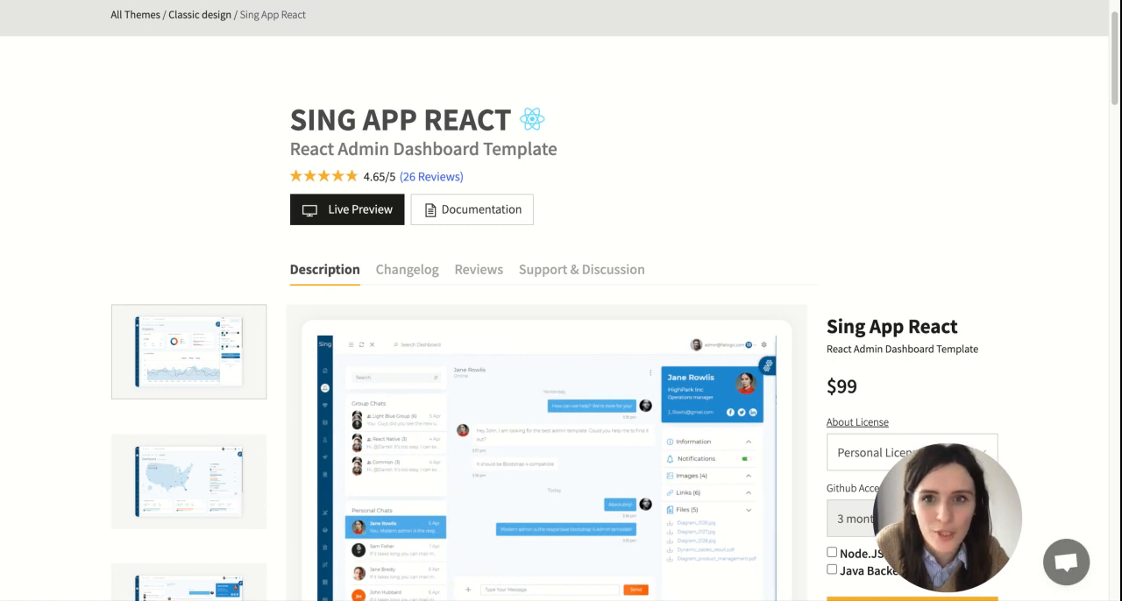
{"action": "scroll", "scroll_direction": "up", "scroll_amount": 3}
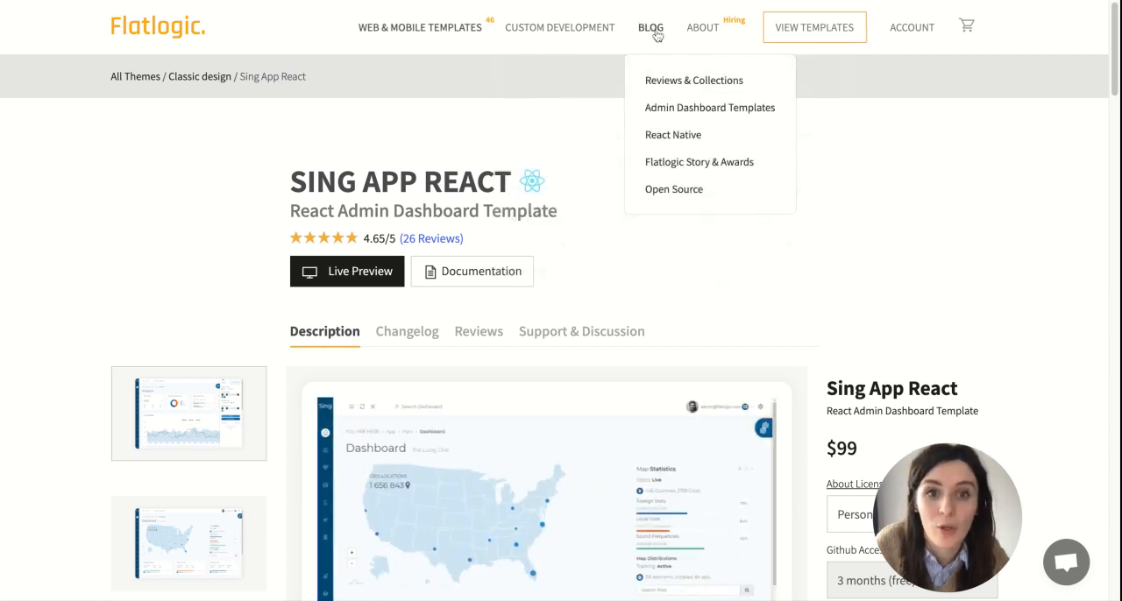
Step: Browse the Flatlogic blog articles, then go to the Affiliate Program page
{"action": "left_click", "coordinate": [651, 27]}
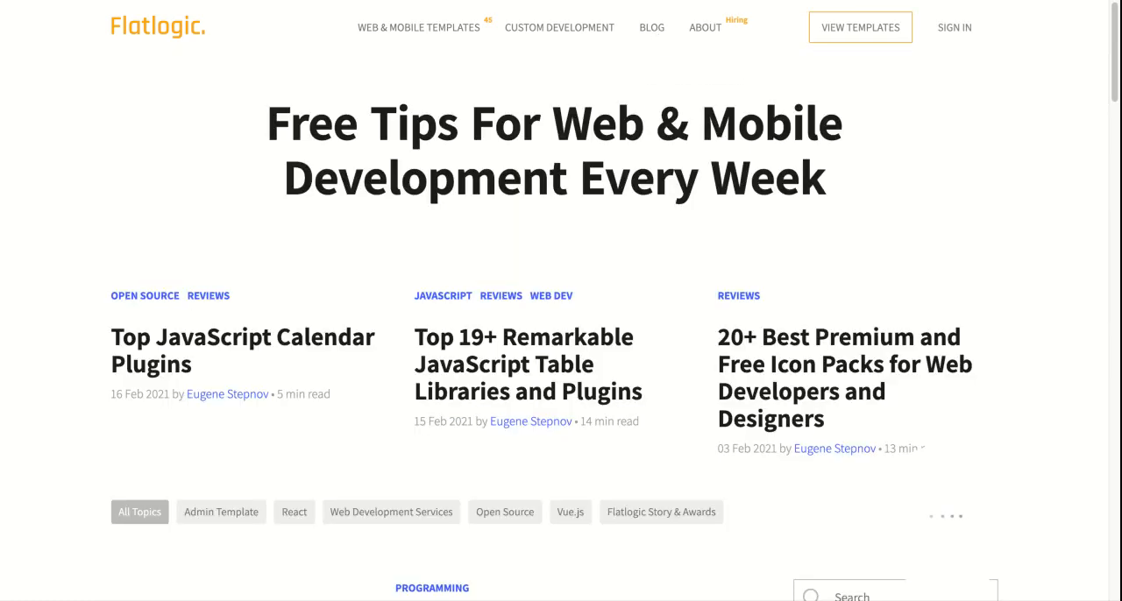
{"action": "scroll", "scroll_direction": "down", "scroll_amount": 3}
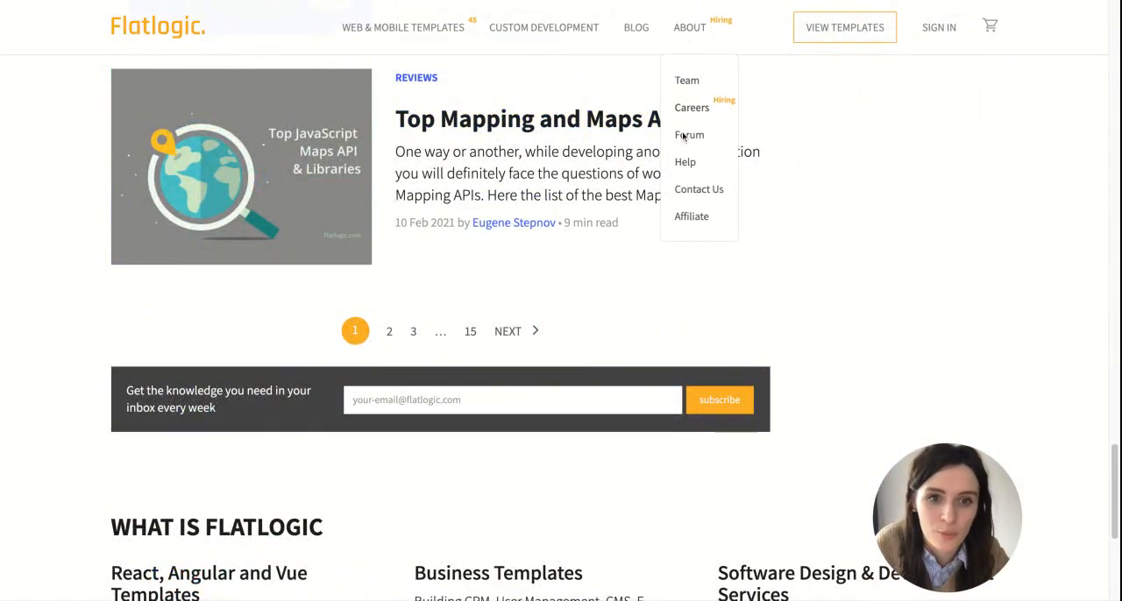
{"action": "left_click", "coordinate": [692, 217]}
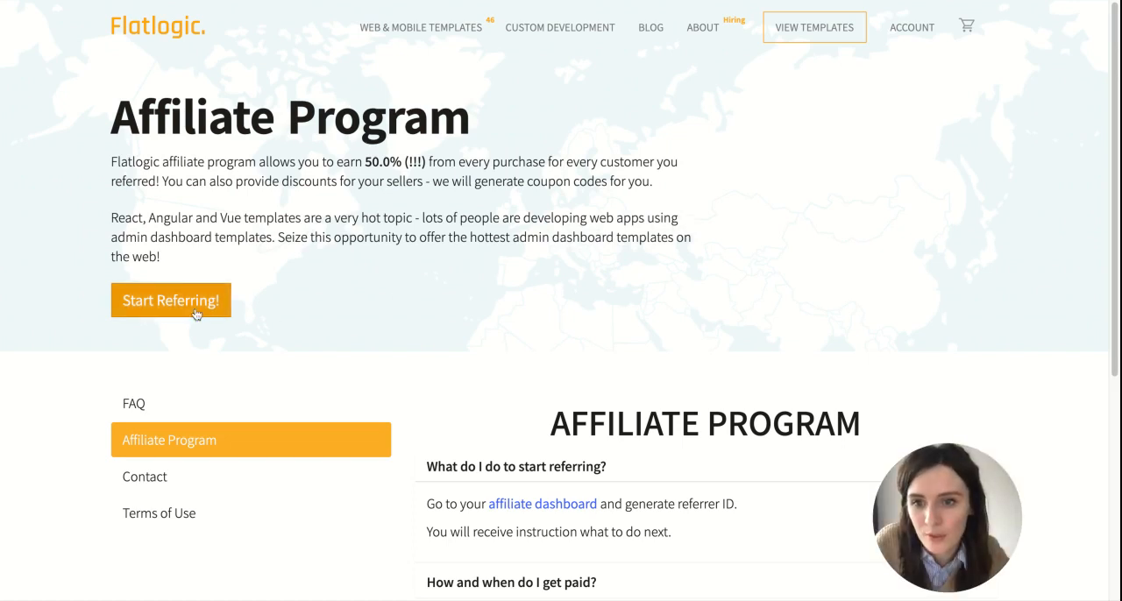
Step: View the Affiliate Dashboard via Start Referring!, then go to About > Forum
{"action": "left_click", "coordinate": [171, 300]}
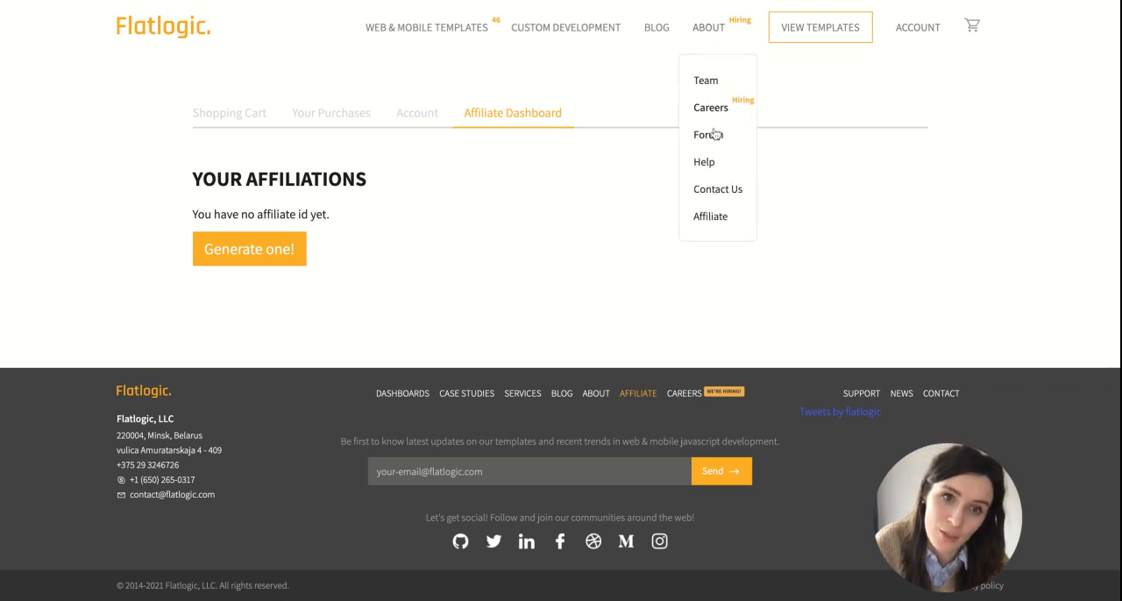
{"action": "left_click", "coordinate": [705, 134]}
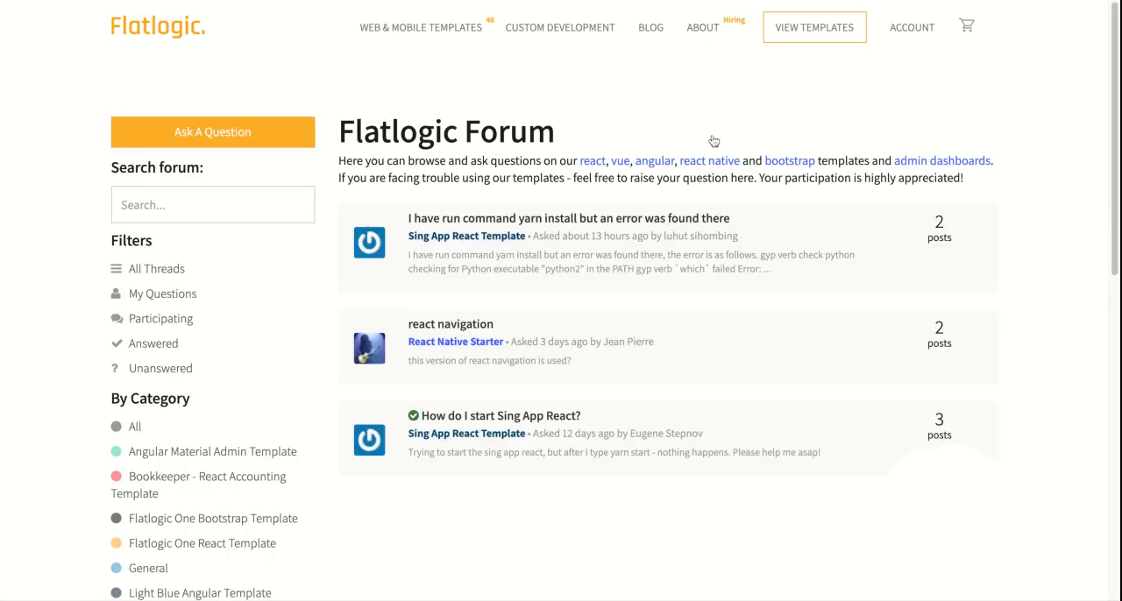
{"action": "left_click", "coordinate": [702, 27]}
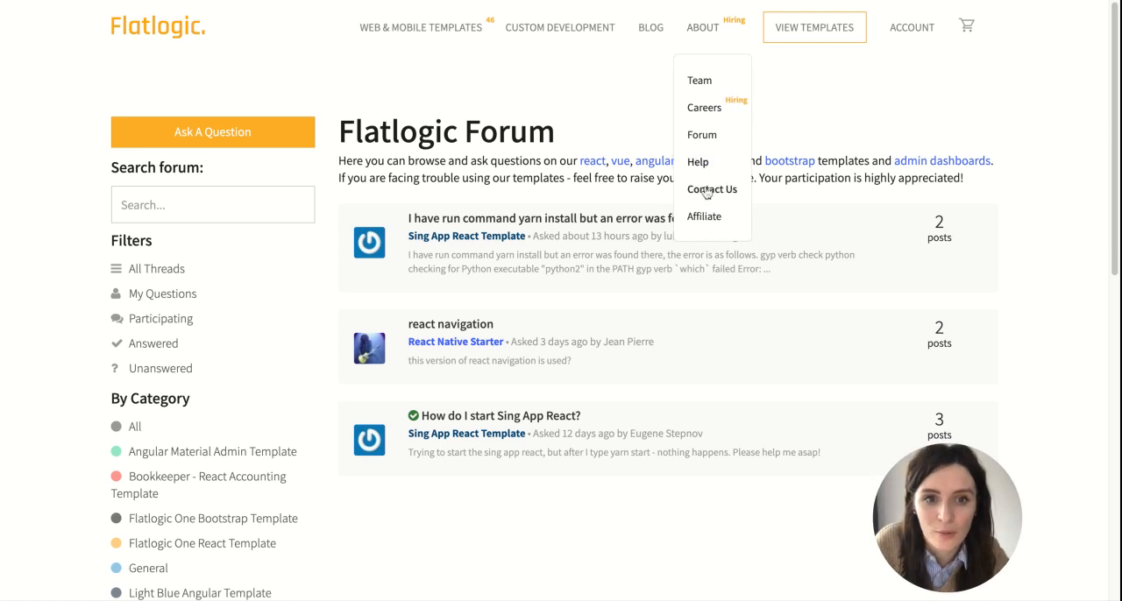